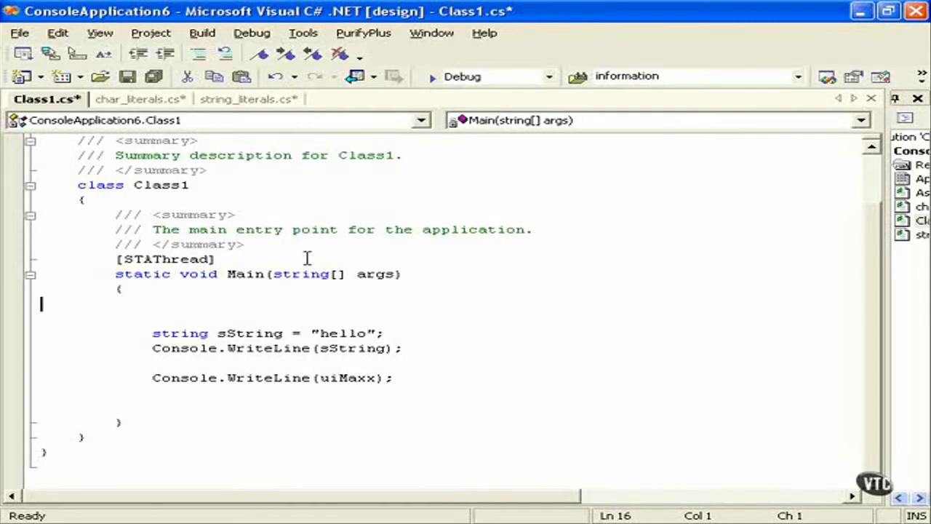
Step: Declare int i = 22; at the top of Main, correcting the quoted literal back to 22
{"action": "type", "text": "i ="}
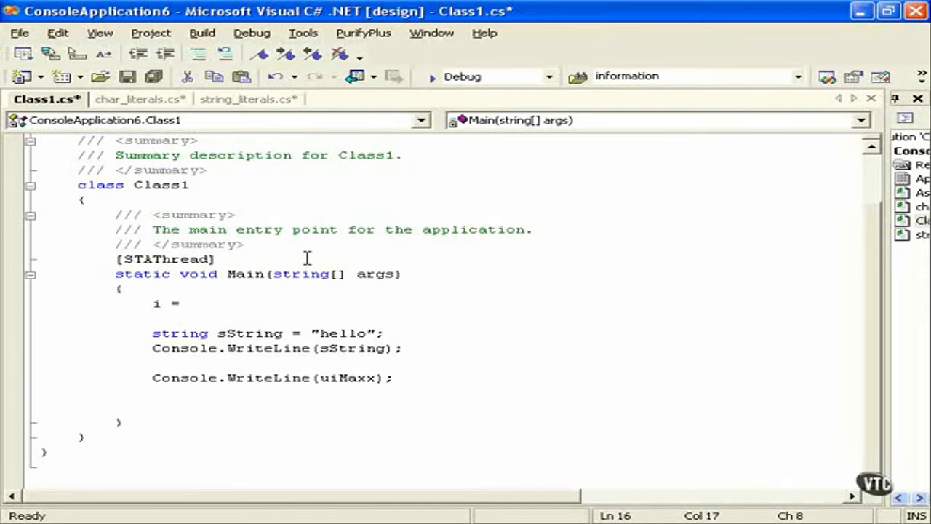
{"action": "type", "text": "22;"}
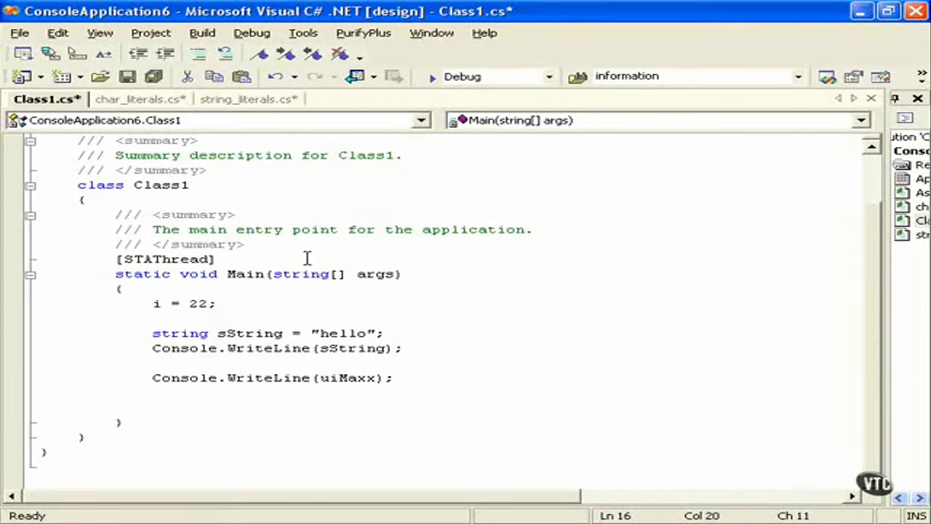
{"action": "left_click", "coordinate": [218, 303]}
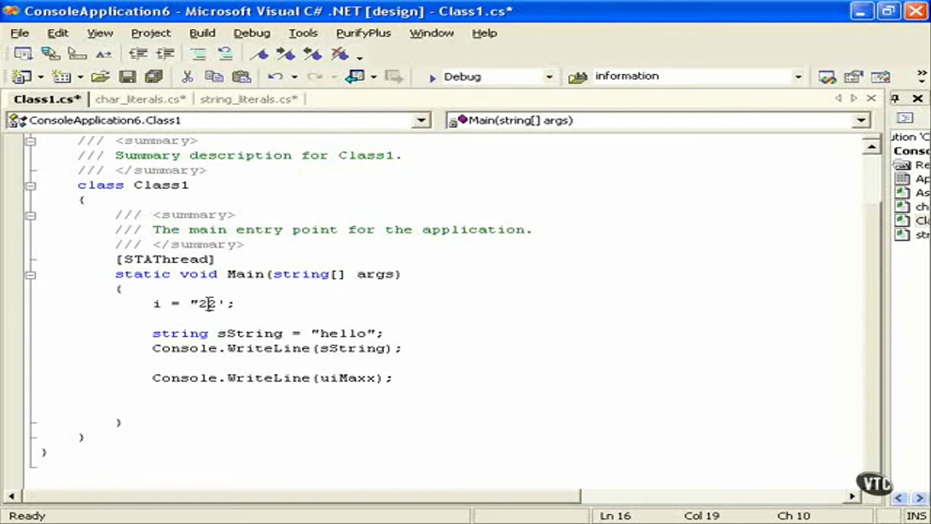
{"action": "type", "text": "\""}
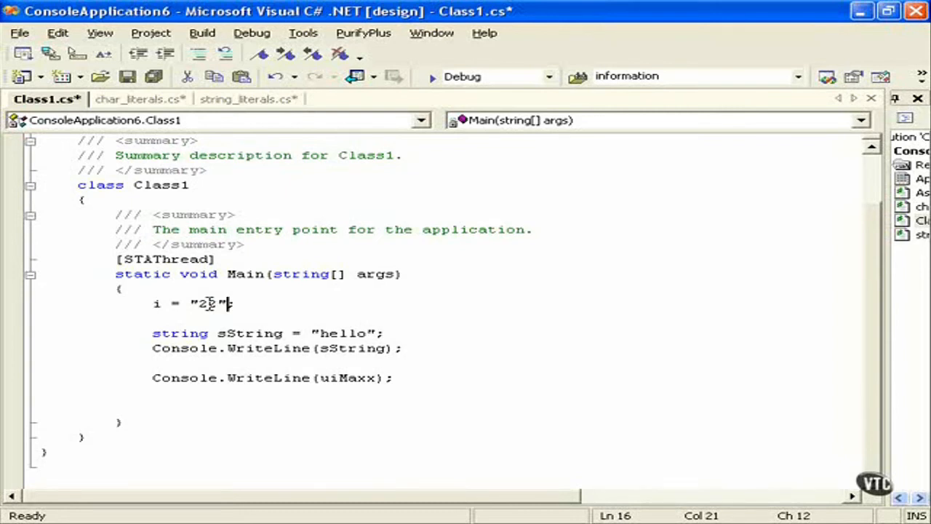
{"action": "type", "text": "2"}
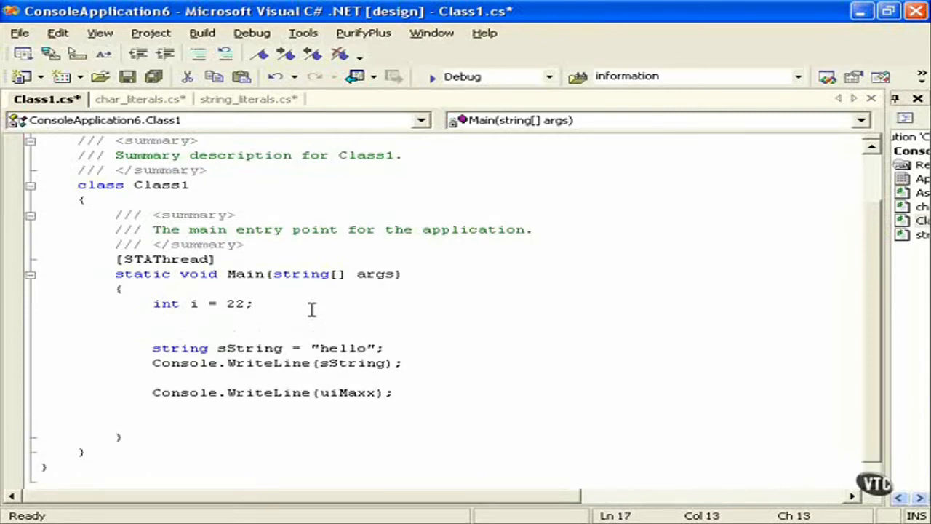
Step: Add the declaration char c = '\t'; on the line below int i = 22;
{"action": "type", "text": "uint"}
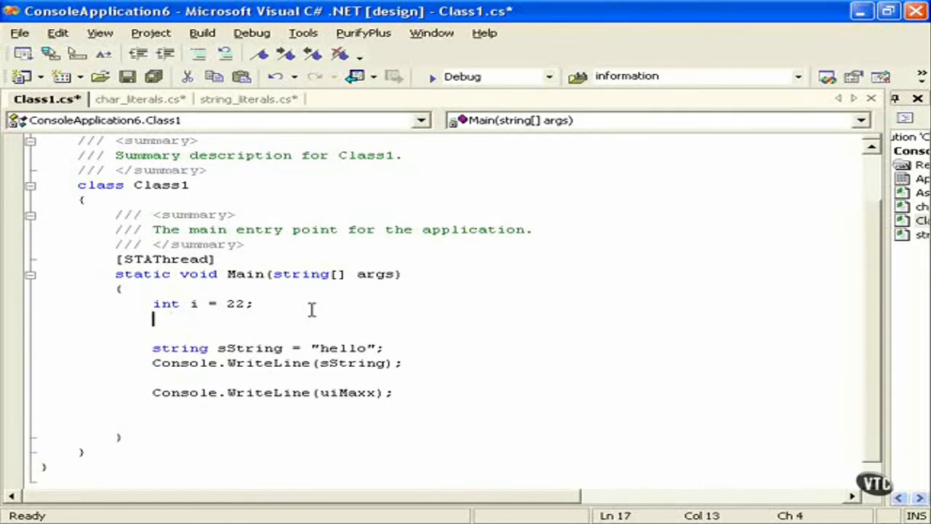
{"action": "type", "text": "char 'c';"}
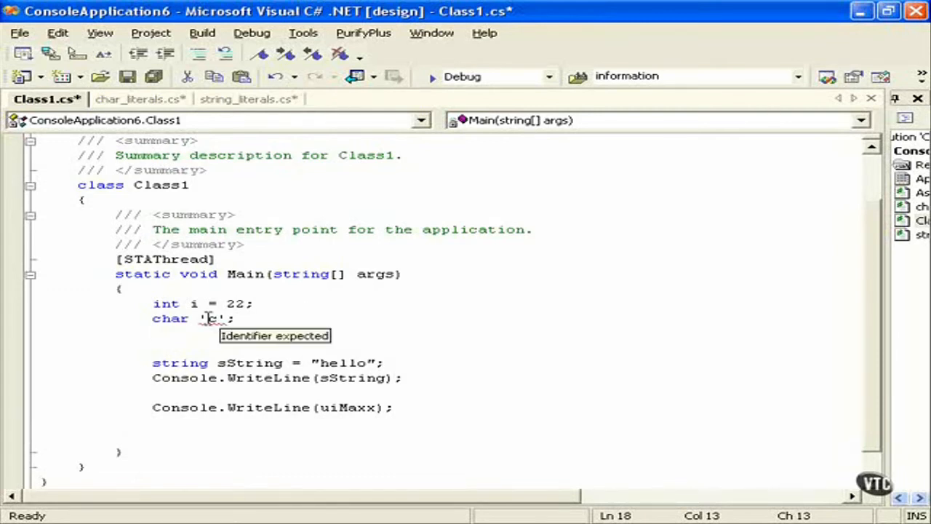
{"action": "type", "text": "c ="}
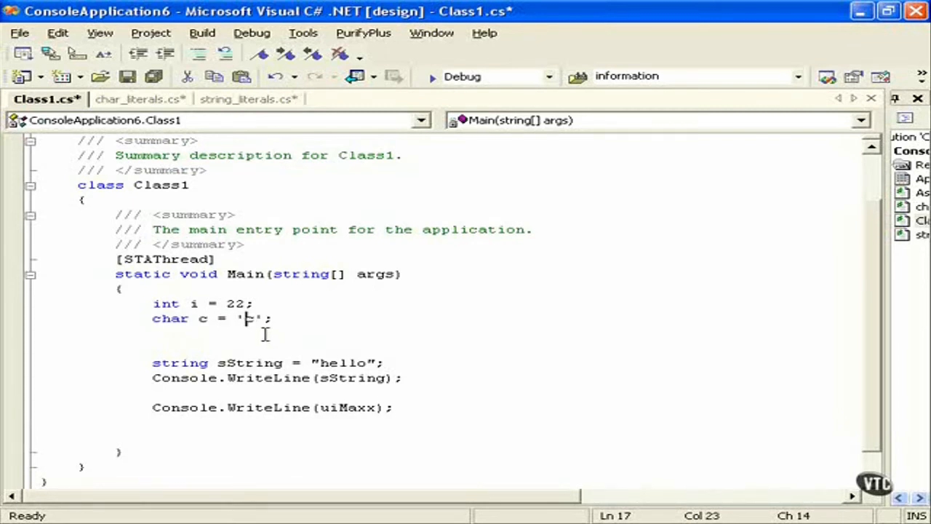
{"action": "type", "text": "\\"}
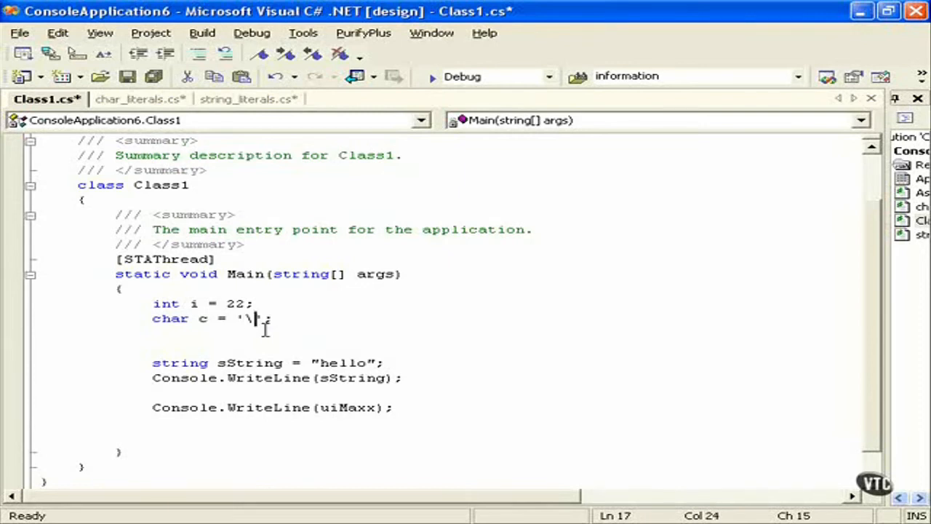
{"action": "type", "text": "t"}
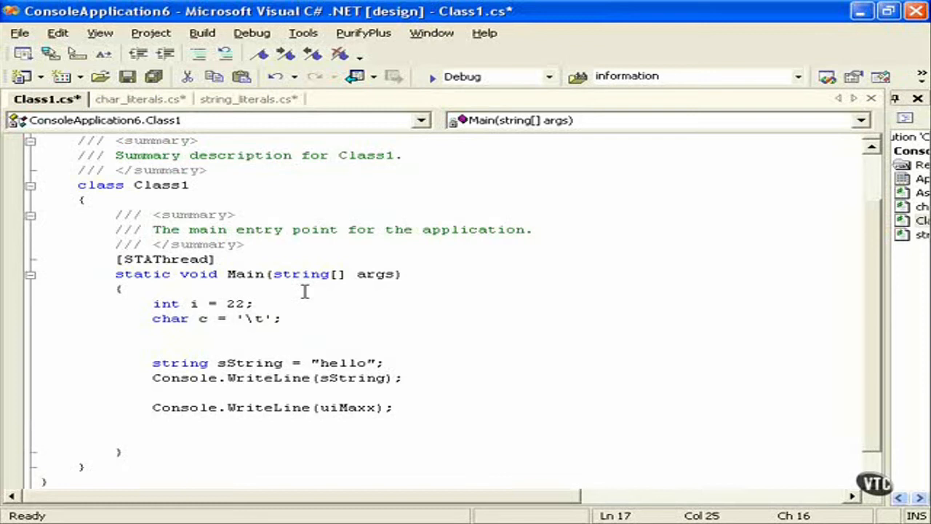
{"action": "mouse_move", "coordinate": [292, 320]}
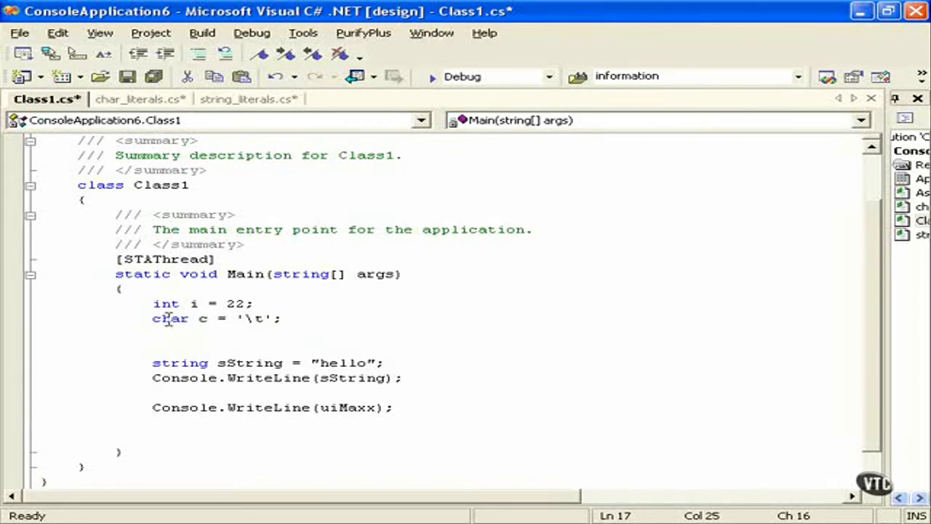
{"action": "left_click", "coordinate": [284, 319]}
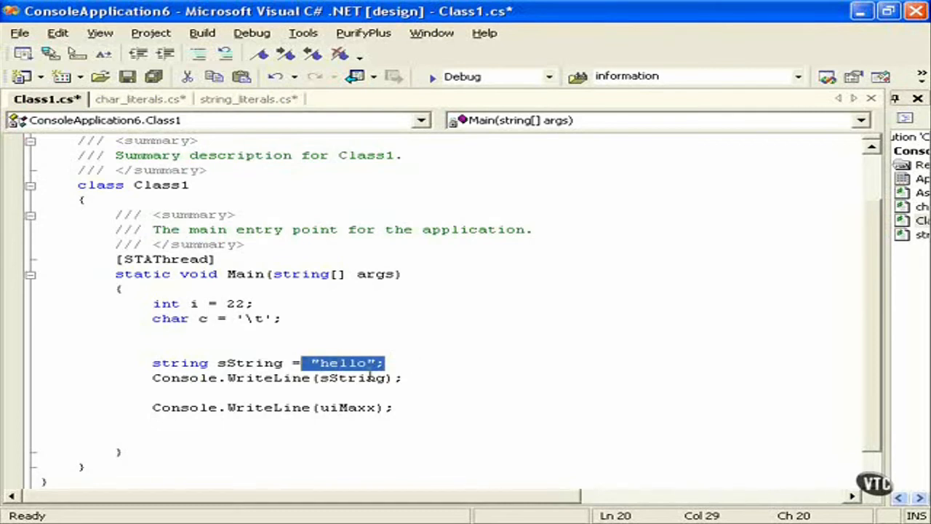
{"action": "mouse_move", "coordinate": [393, 362]}
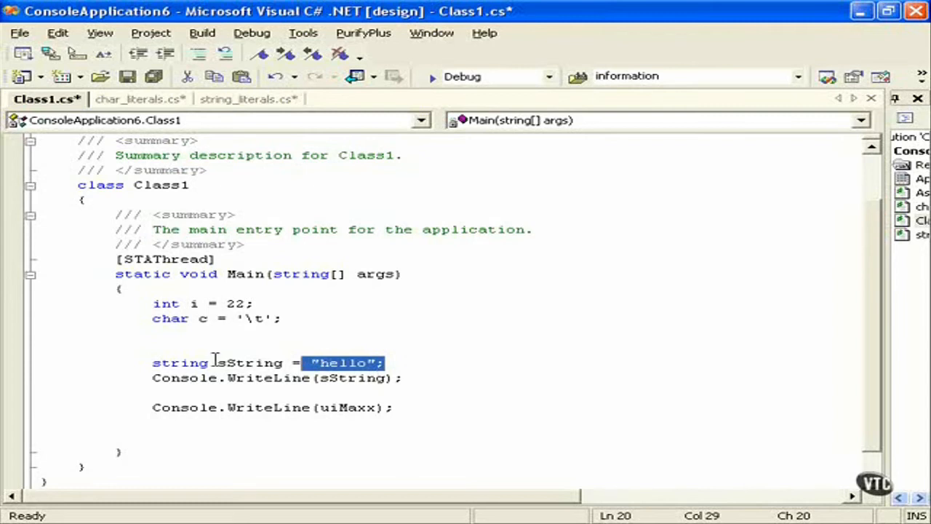
{"action": "mouse_move", "coordinate": [305, 374]}
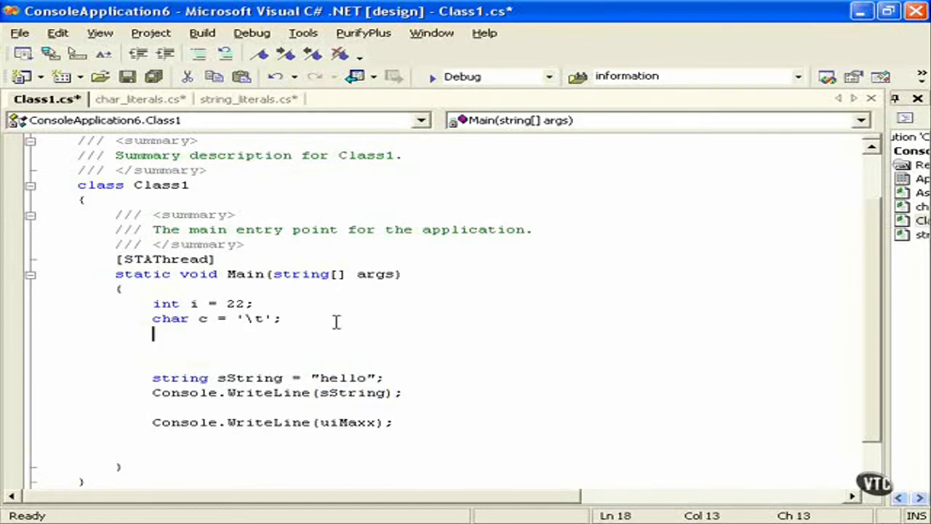
{"action": "type", "text": "decimal"}
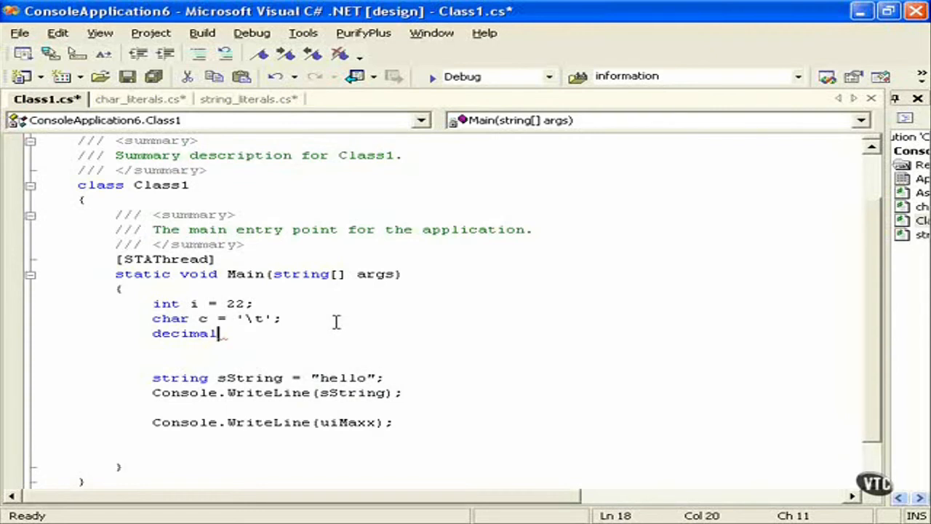
{"action": "key", "text": "BackSpace"}
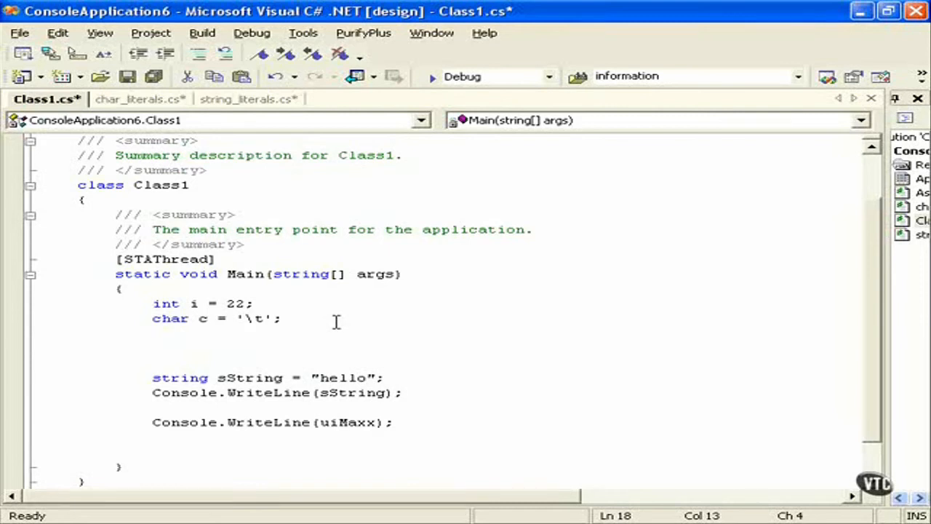
Step: Build the solution, review the 14-item Task List including undefined uiMaxx, then close it
{"action": "left_click", "coordinate": [202, 33]}
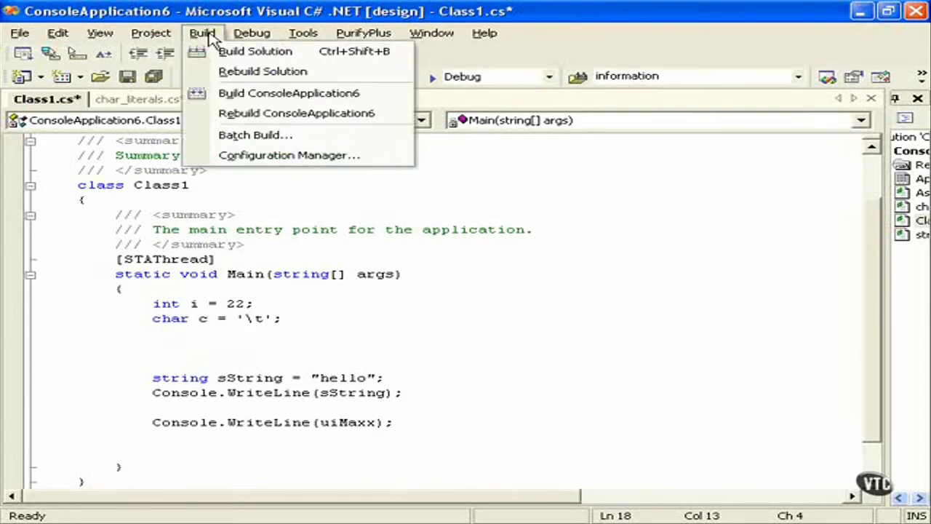
{"action": "left_click", "coordinate": [255, 51]}
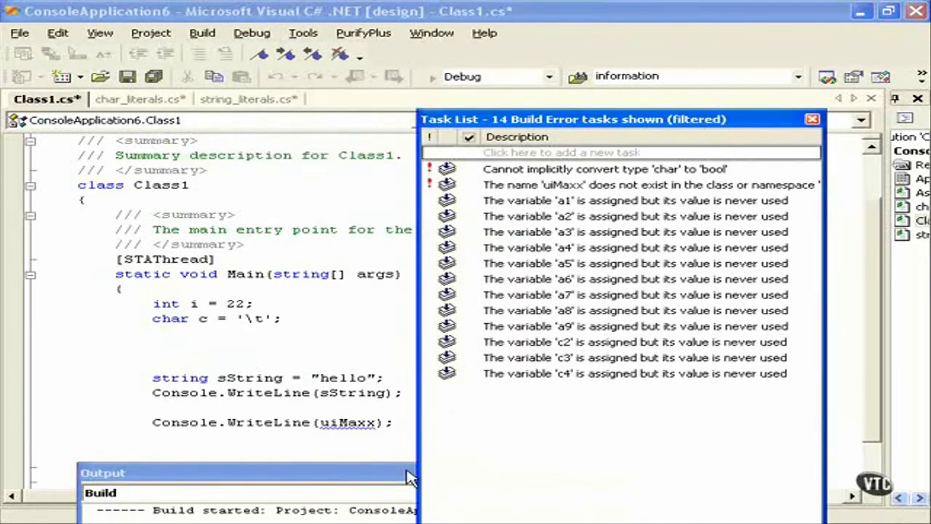
{"action": "left_click", "coordinate": [632, 200]}
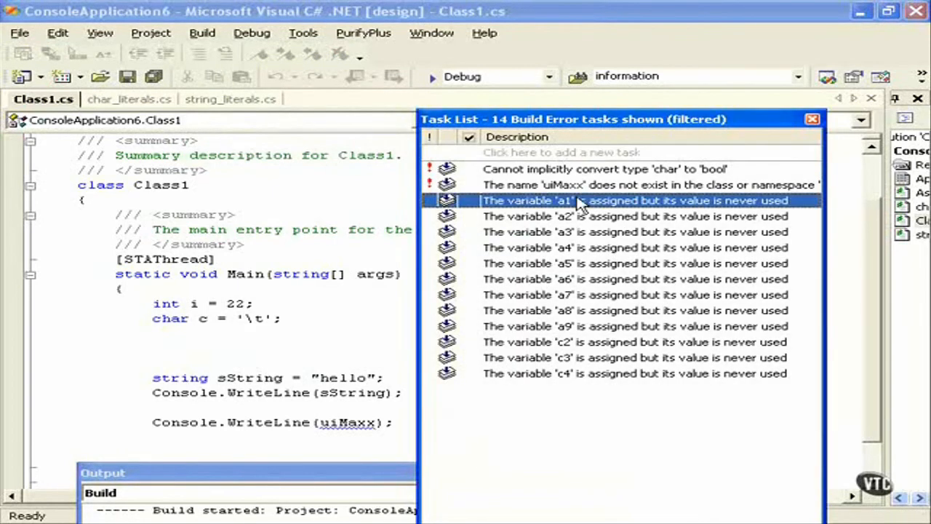
{"action": "mouse_move", "coordinate": [587, 379]}
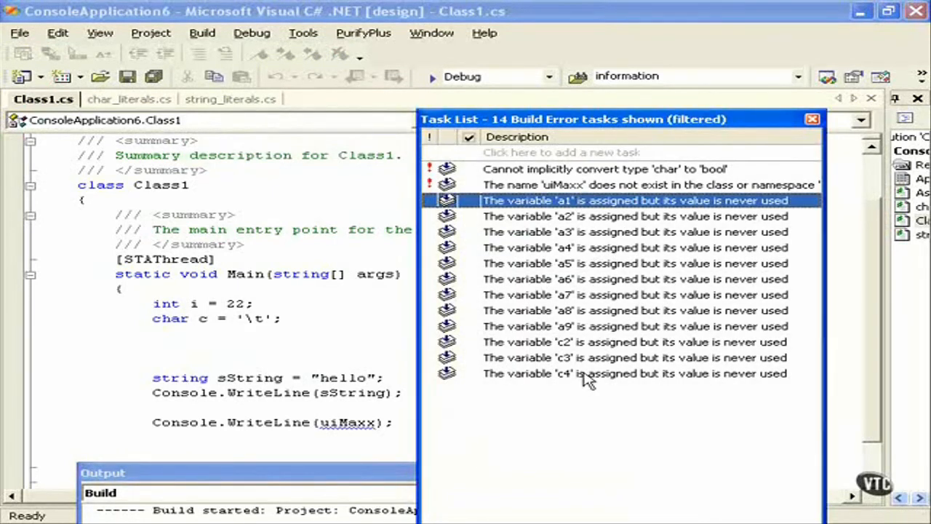
{"action": "mouse_move", "coordinate": [752, 262]}
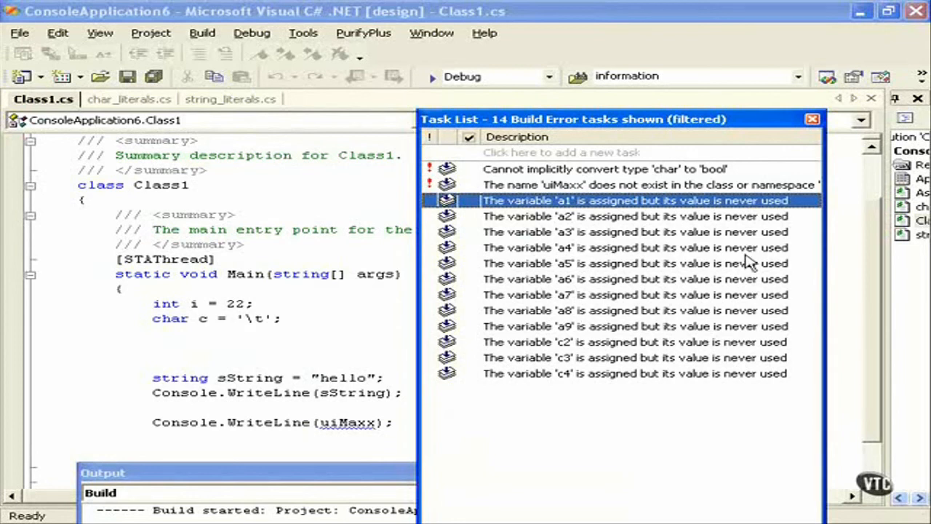
{"action": "mouse_move", "coordinate": [611, 383]}
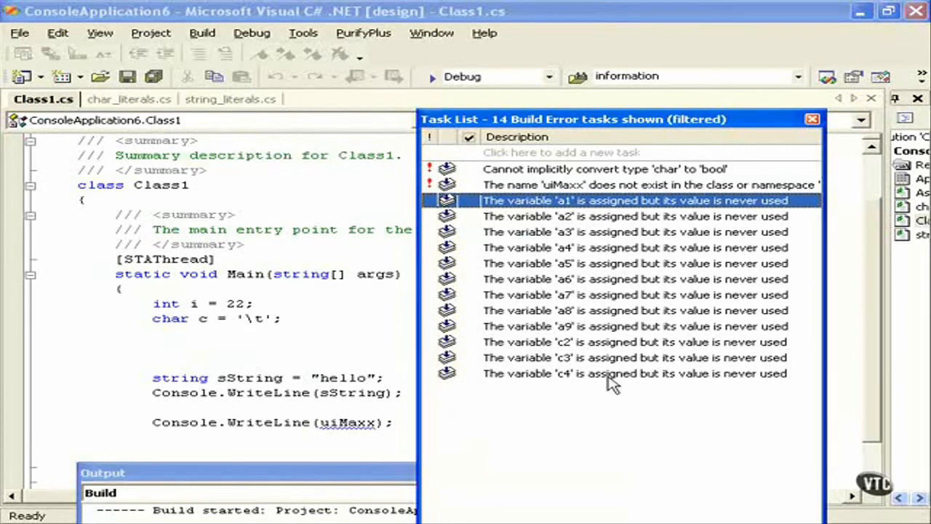
{"action": "mouse_move", "coordinate": [318, 351]}
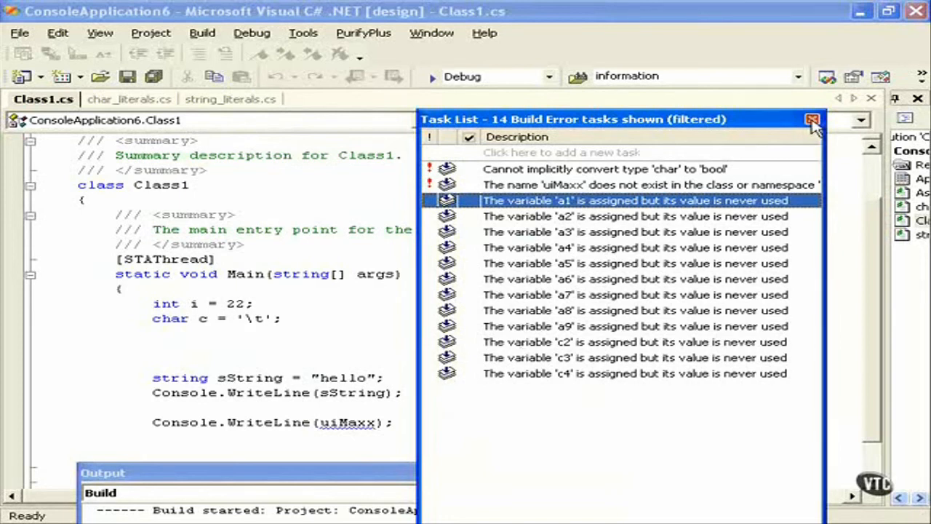
{"action": "left_click", "coordinate": [812, 119]}
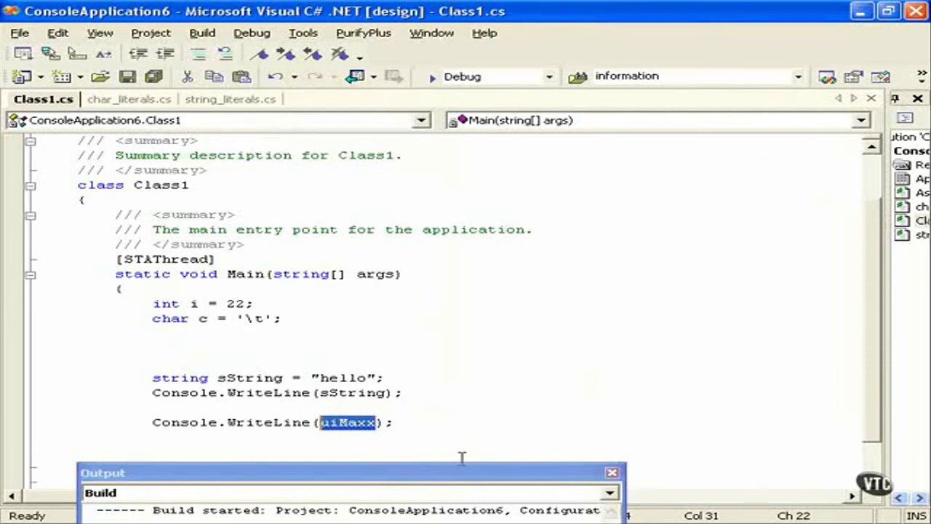
{"action": "mouse_move", "coordinate": [400, 437]}
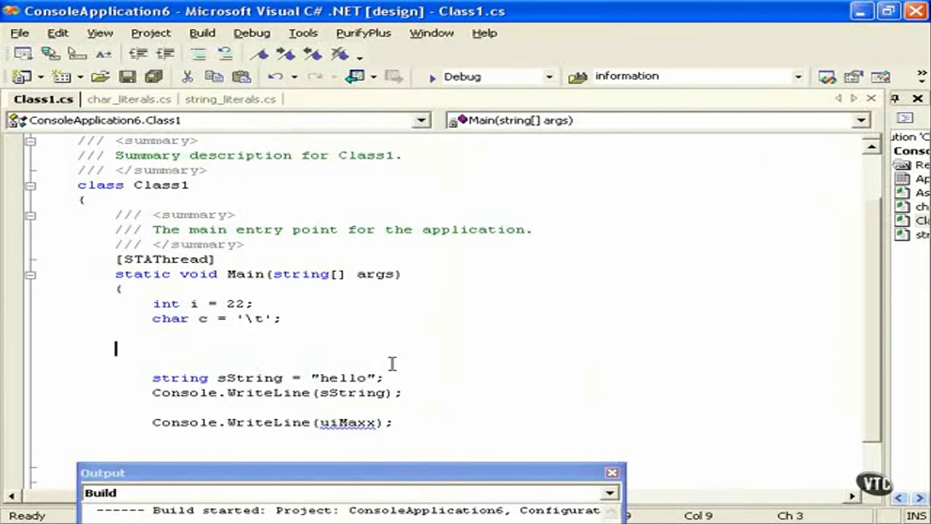
Step: Declare uint uiMaxx; on the empty line in Main
{"action": "type", "text": "ui"}
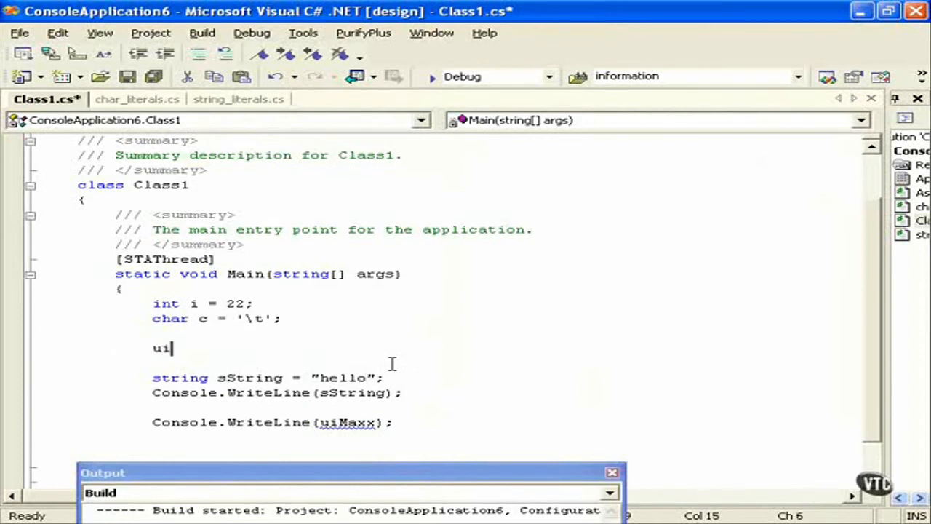
{"action": "type", "text": "nt"}
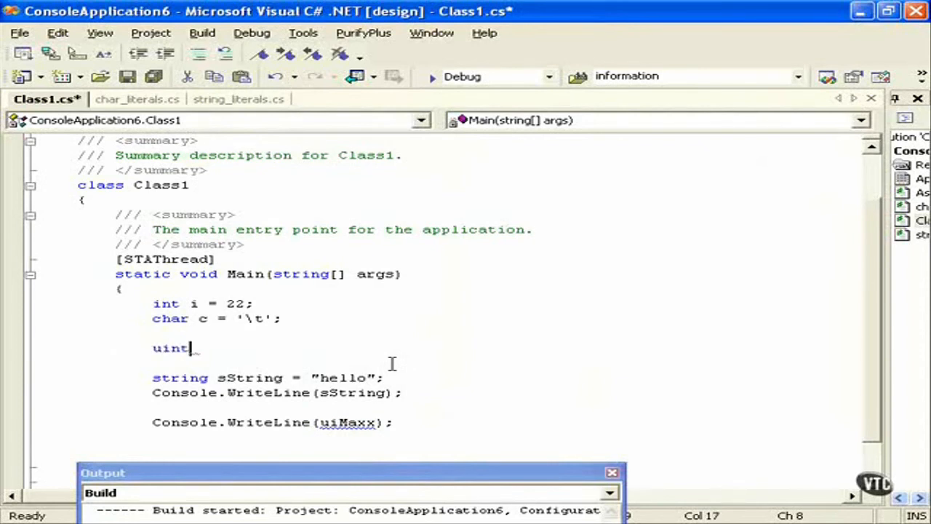
{"action": "type", "text": "ui"}
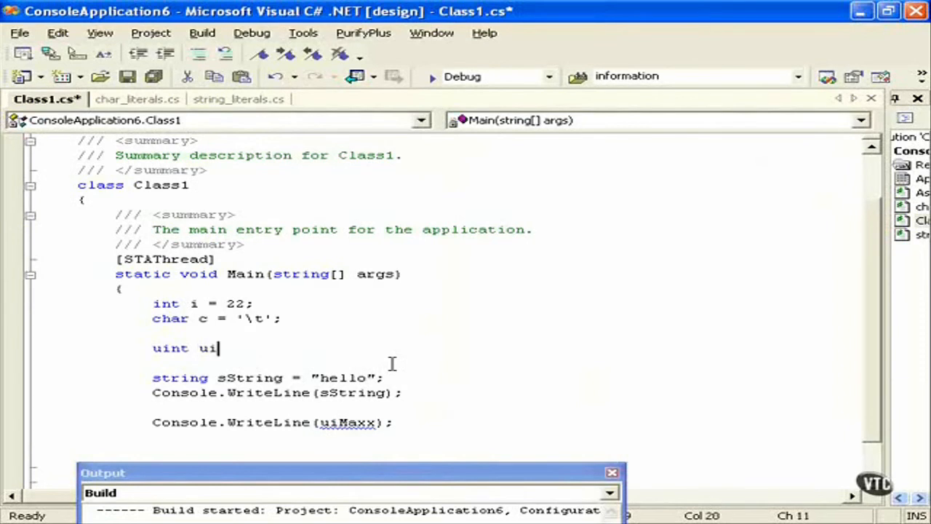
{"action": "type", "text": "Maxx"}
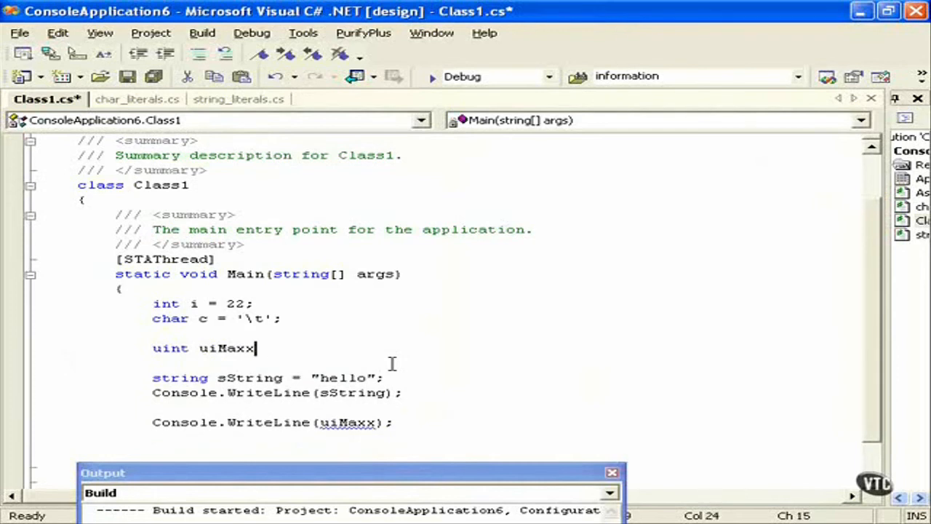
Step: Rebuild and inspect the char-to-bool and unassigned uiMaxx errors in the 16-task list
{"action": "left_click", "coordinate": [202, 33]}
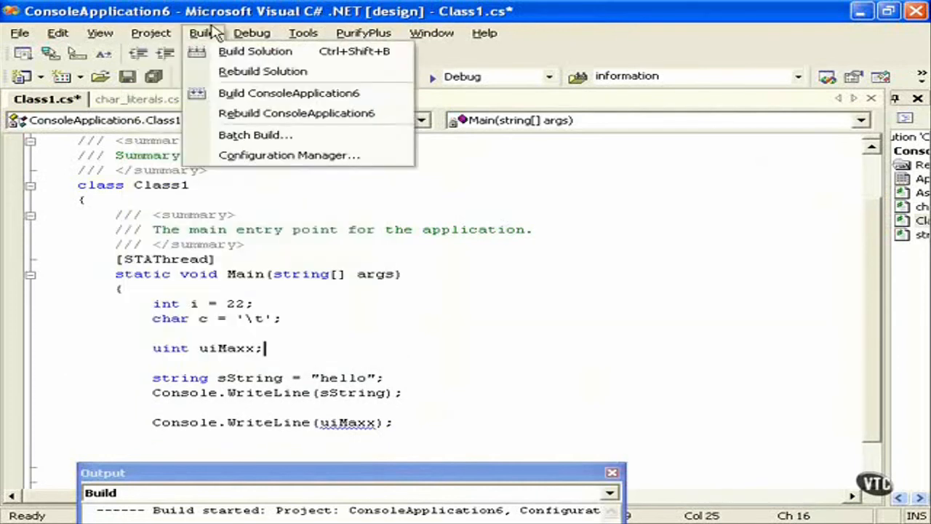
{"action": "left_click", "coordinate": [255, 51]}
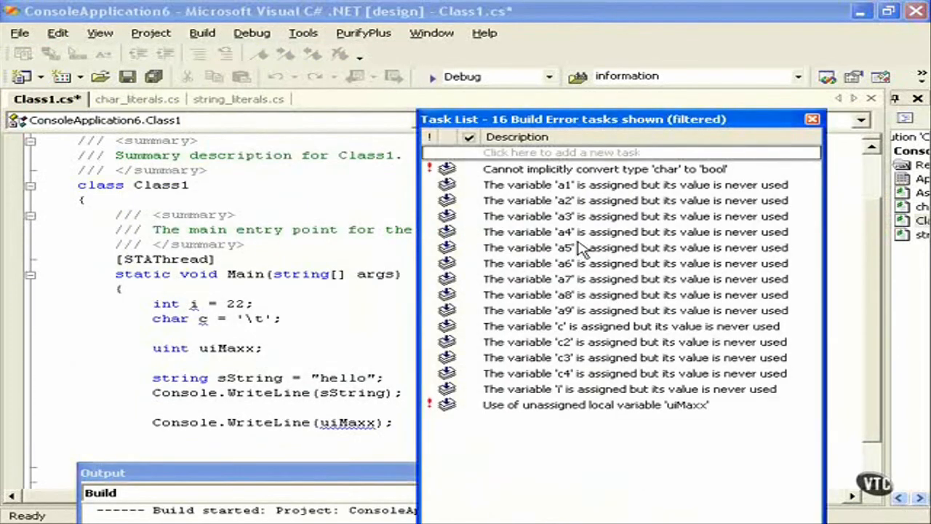
{"action": "left_click", "coordinate": [604, 169]}
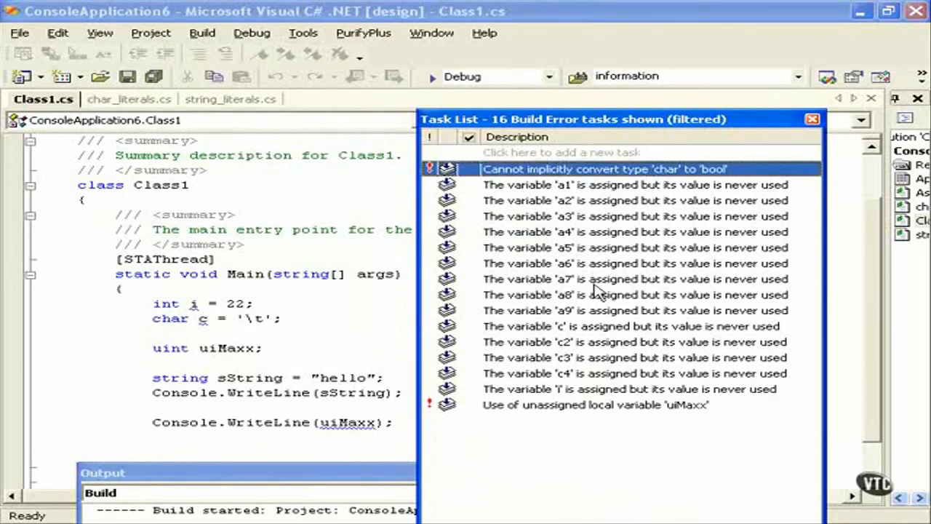
{"action": "left_click", "coordinate": [594, 405]}
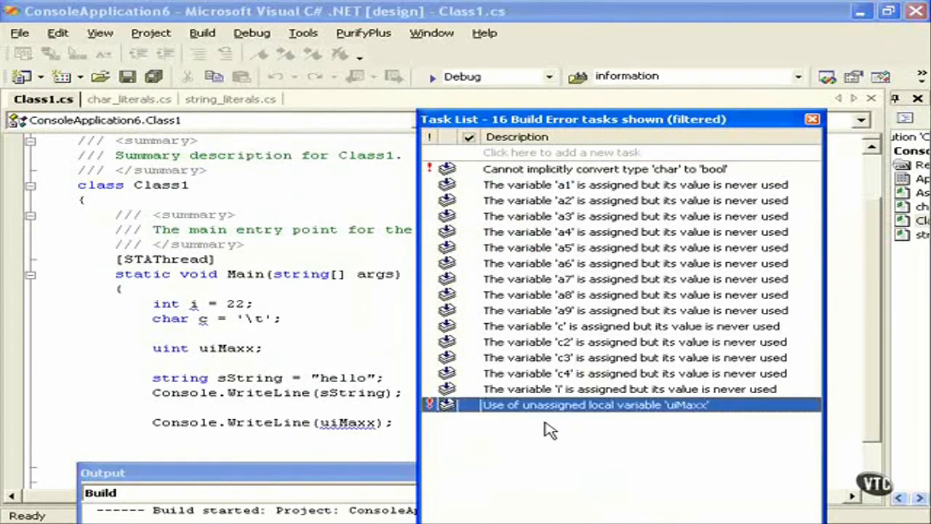
{"action": "mouse_move", "coordinate": [702, 414]}
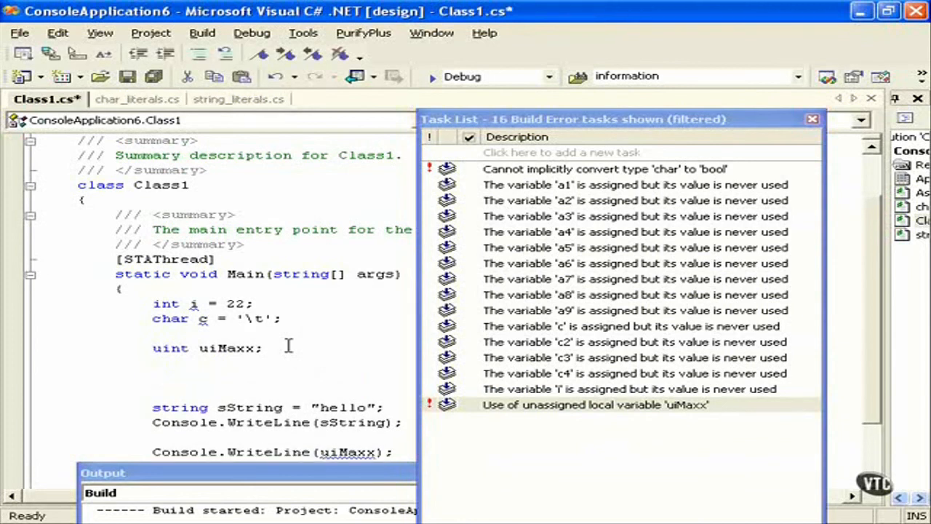
Step: Assign uiMaxx = 10;, rebuild to get 15 tasks, and close the Task List
{"action": "type", "text": "uiI"}
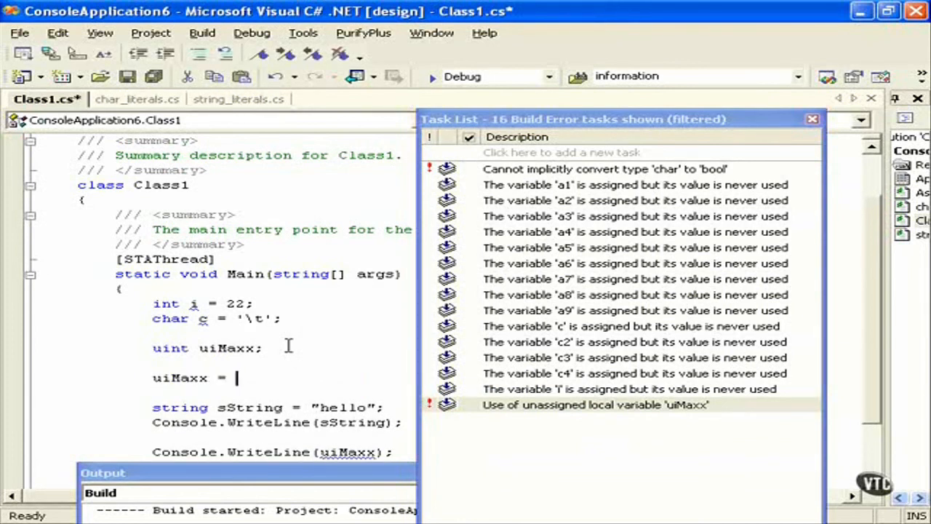
{"action": "type", "text": "10;"}
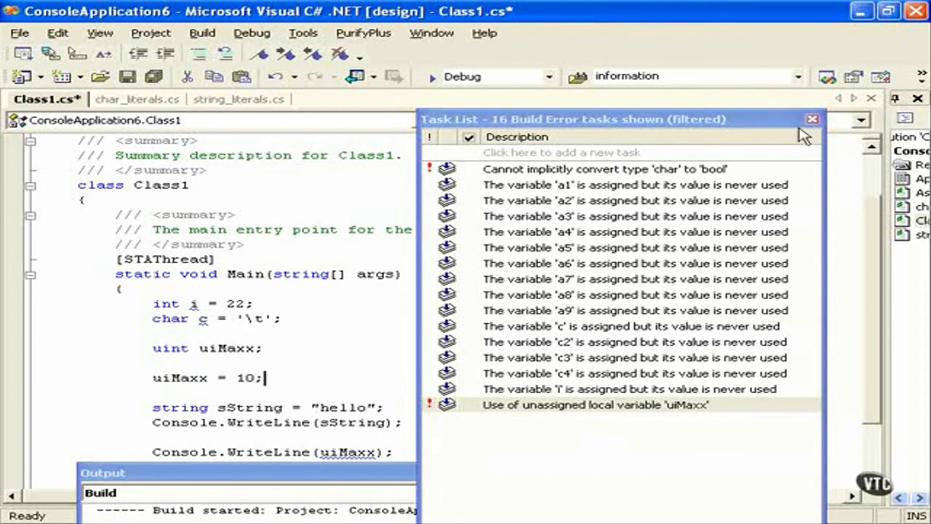
{"action": "left_click", "coordinate": [201, 33]}
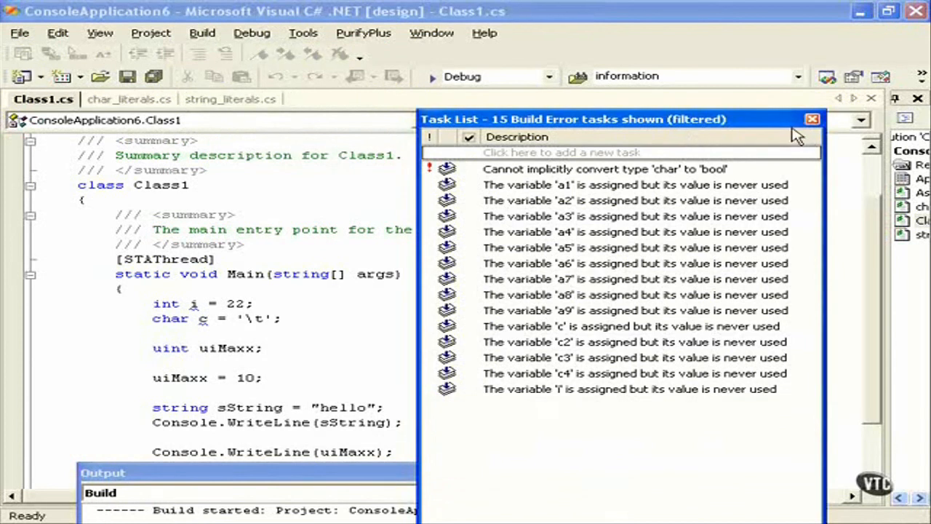
{"action": "mouse_move", "coordinate": [787, 158]}
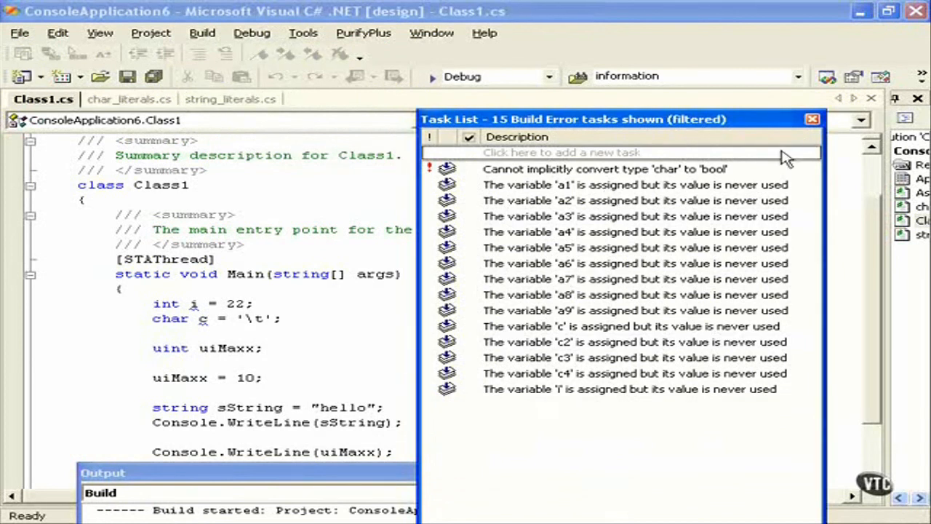
{"action": "left_click", "coordinate": [812, 119]}
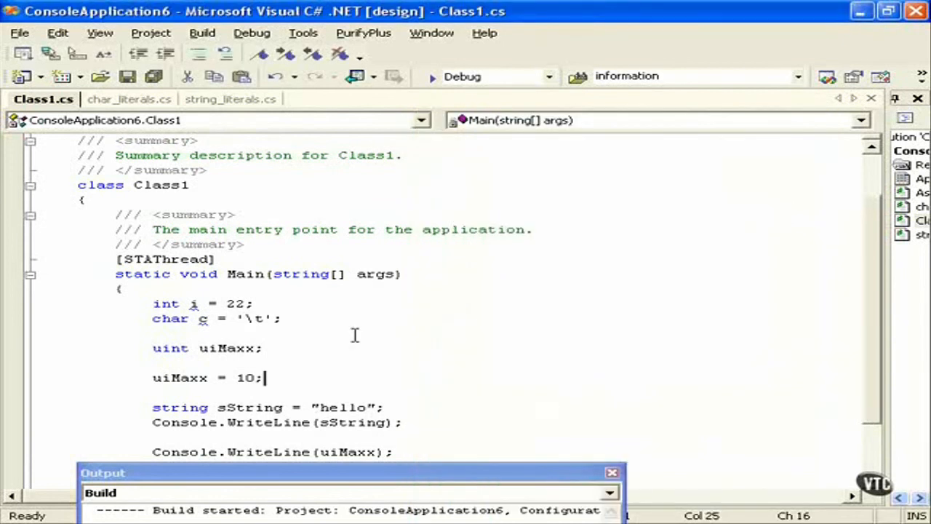
{"action": "mouse_move", "coordinate": [186, 375]}
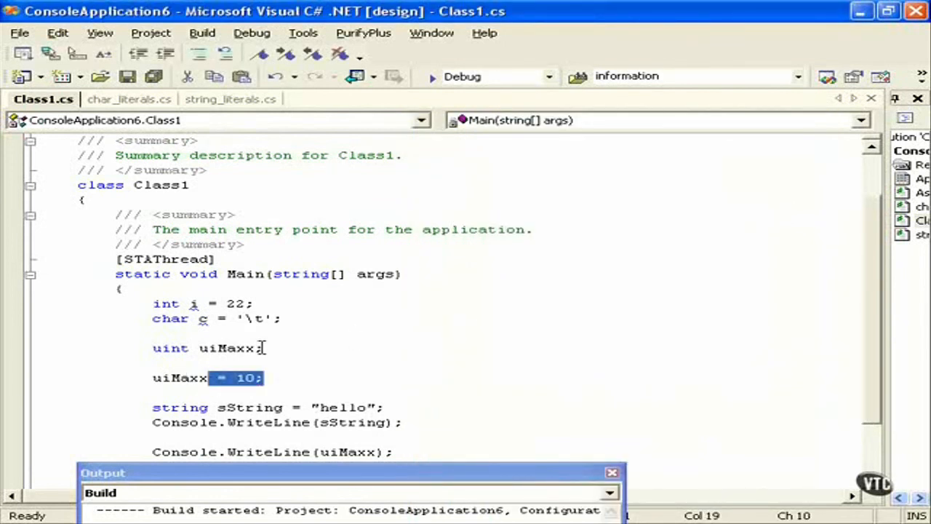
Step: Initialise uiMaxx with = 10 in its declaration and change the later assignment to 11
{"action": "type", "text": "= 10"}
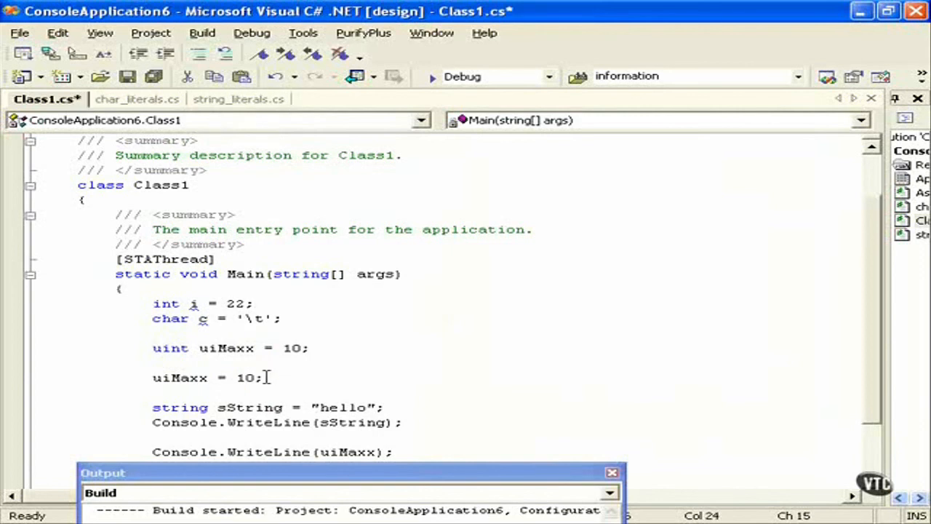
{"action": "type", "text": "1"}
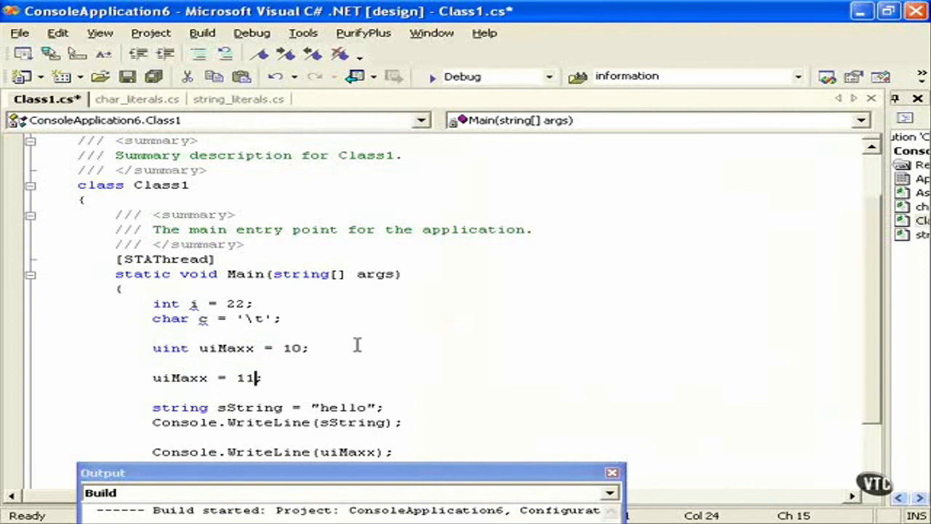